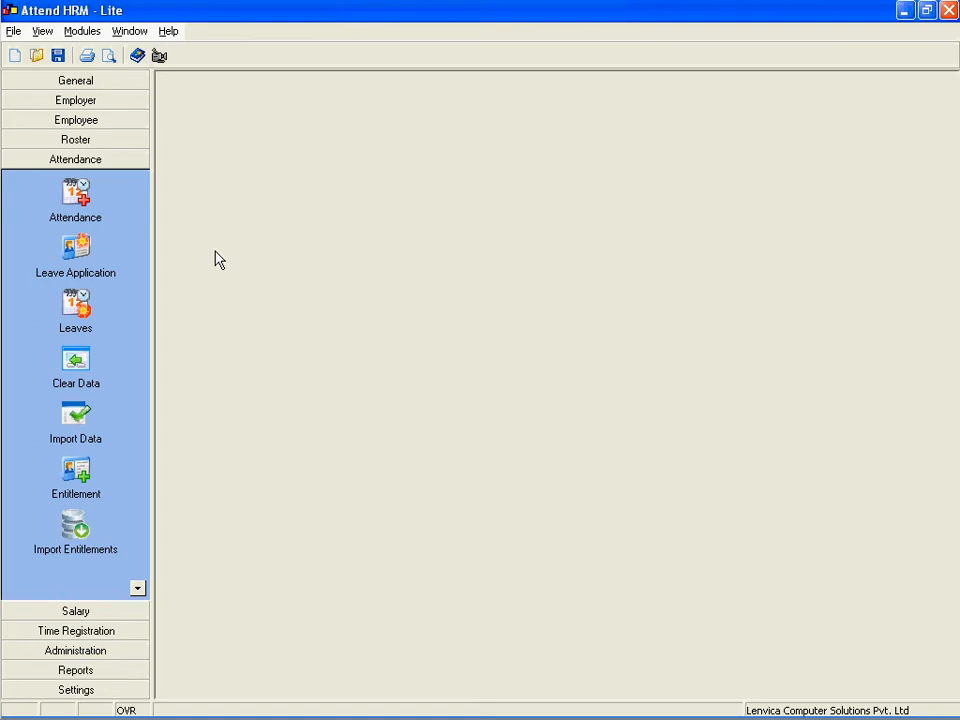
left_click(76, 256)
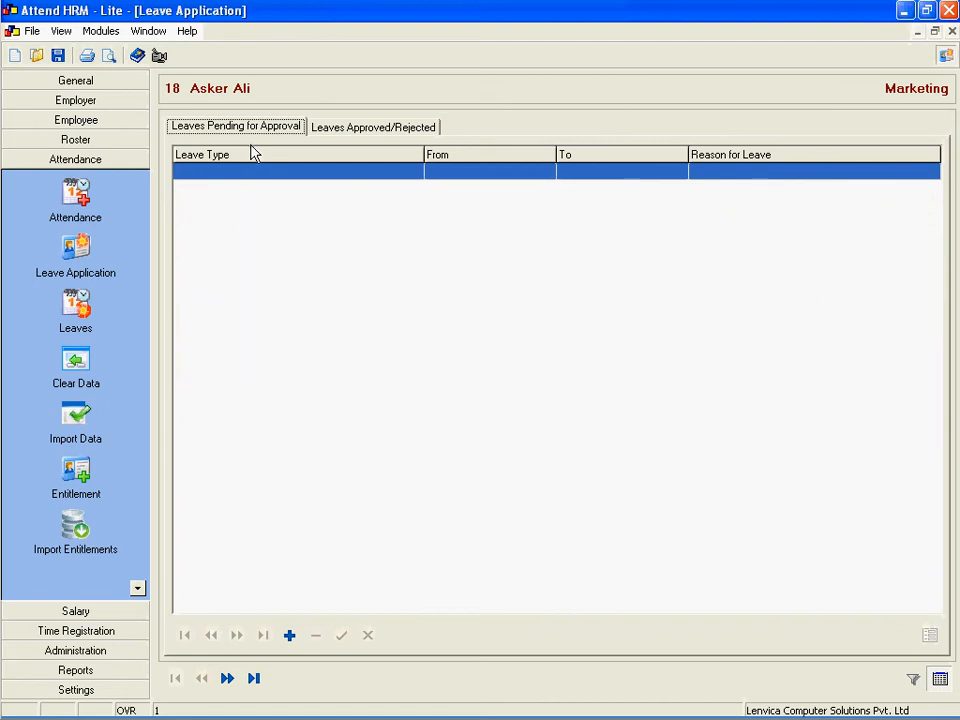
mouse_move(316, 636)
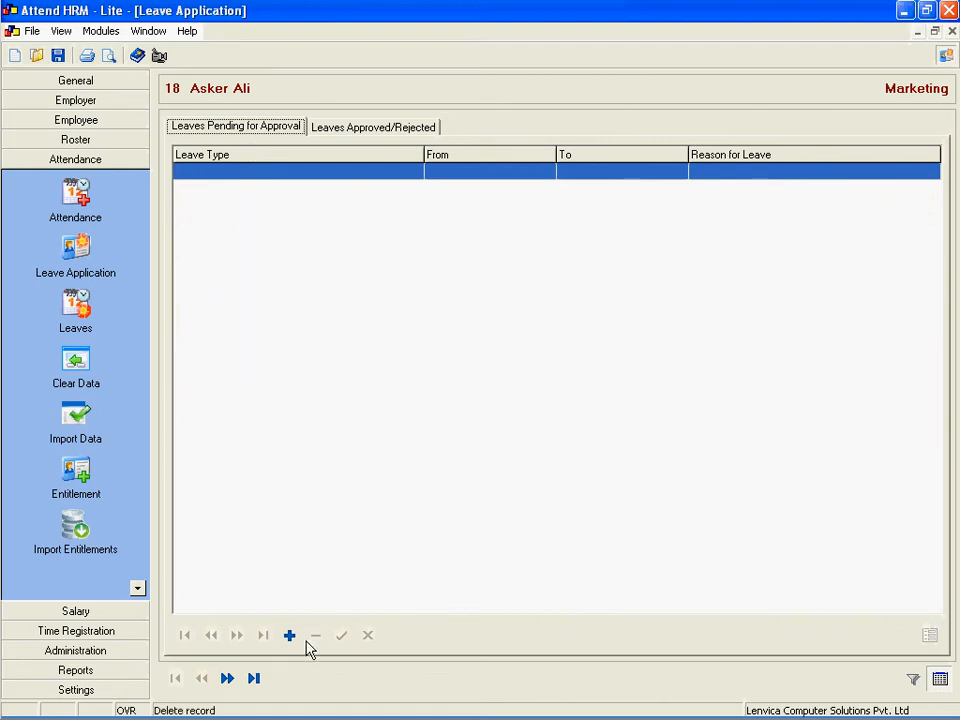
Step: Add and save a Casual Leave request for 20/08/2009 with reason 'Personal', acknowledging the pending-approval notice
left_click(288, 636)
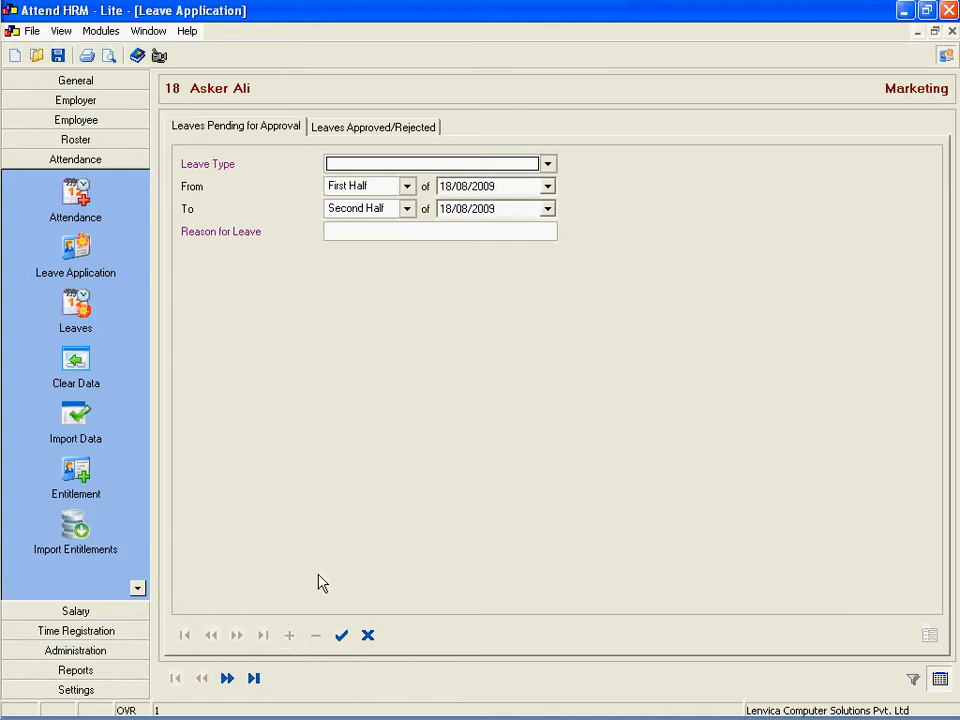
left_click(548, 164)
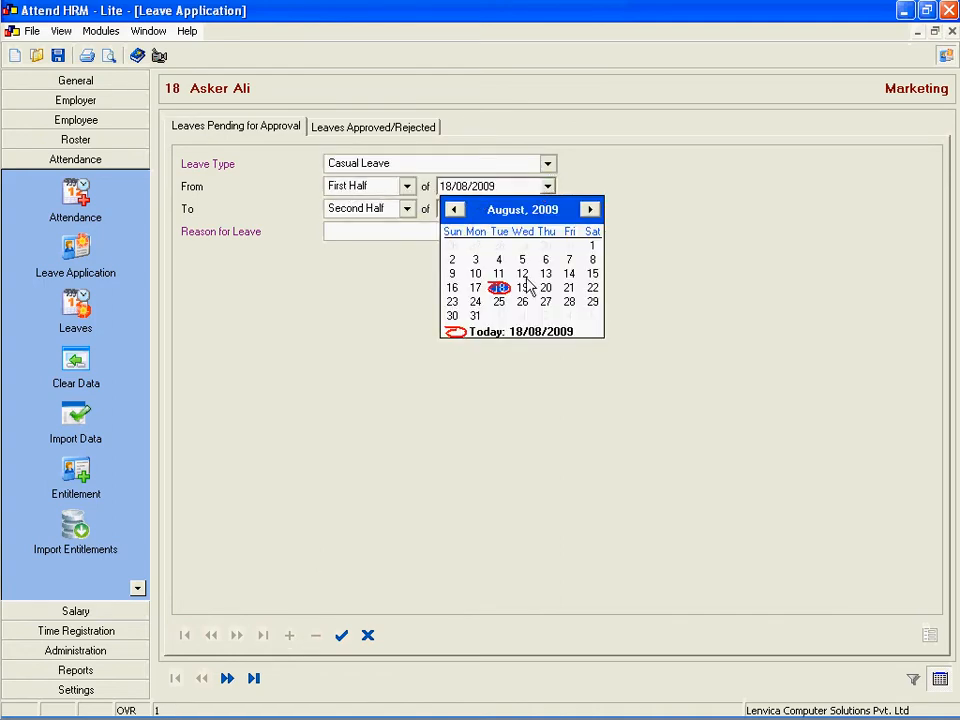
left_click(546, 288)
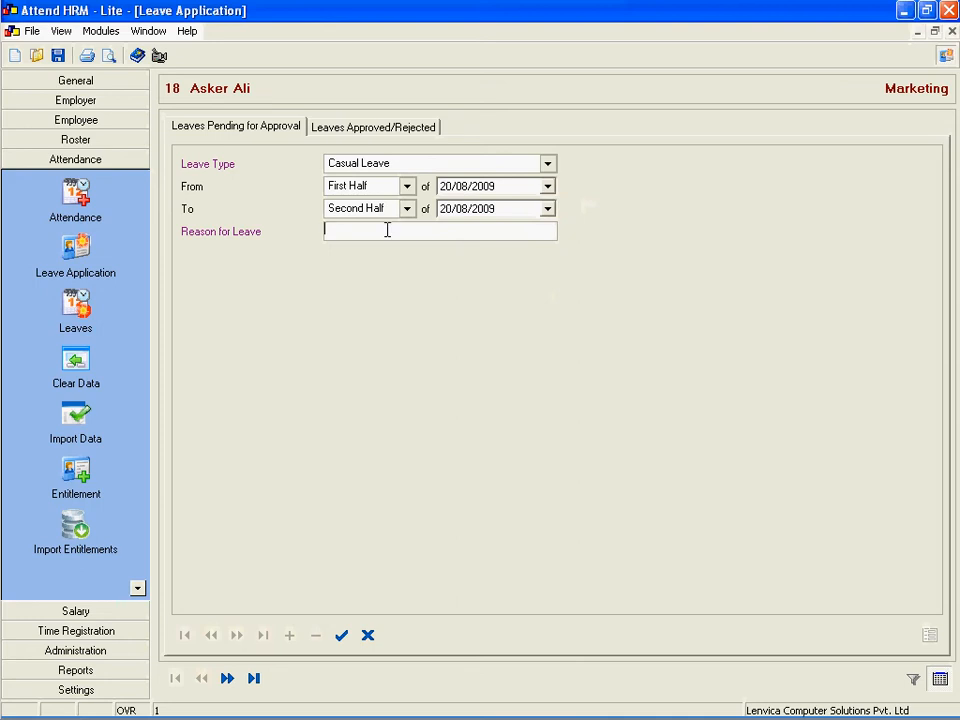
type("Personal")
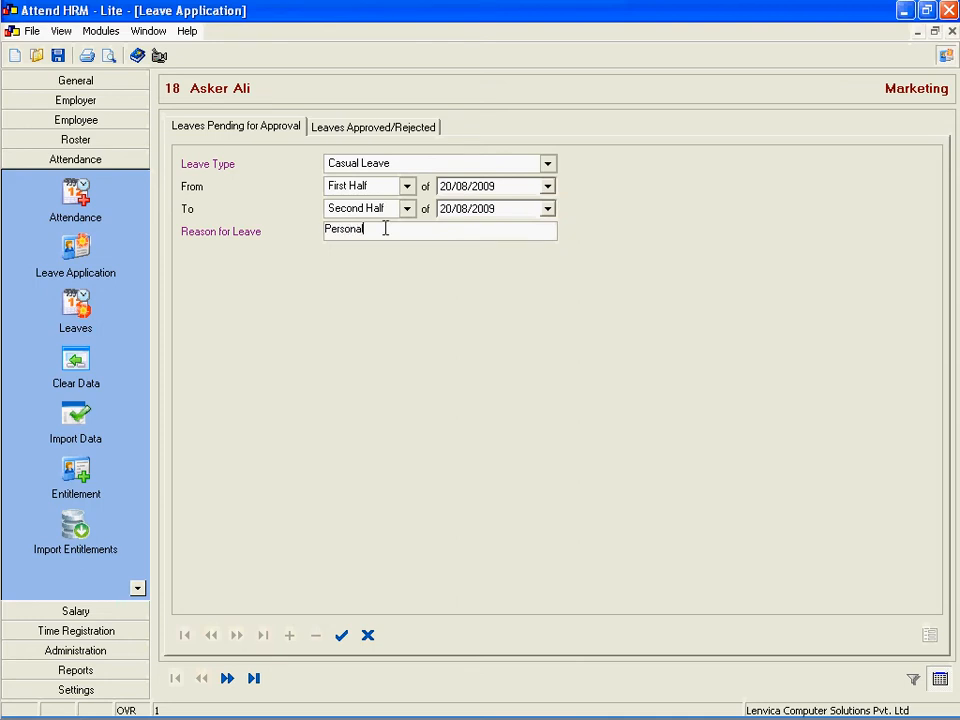
left_click(340, 636)
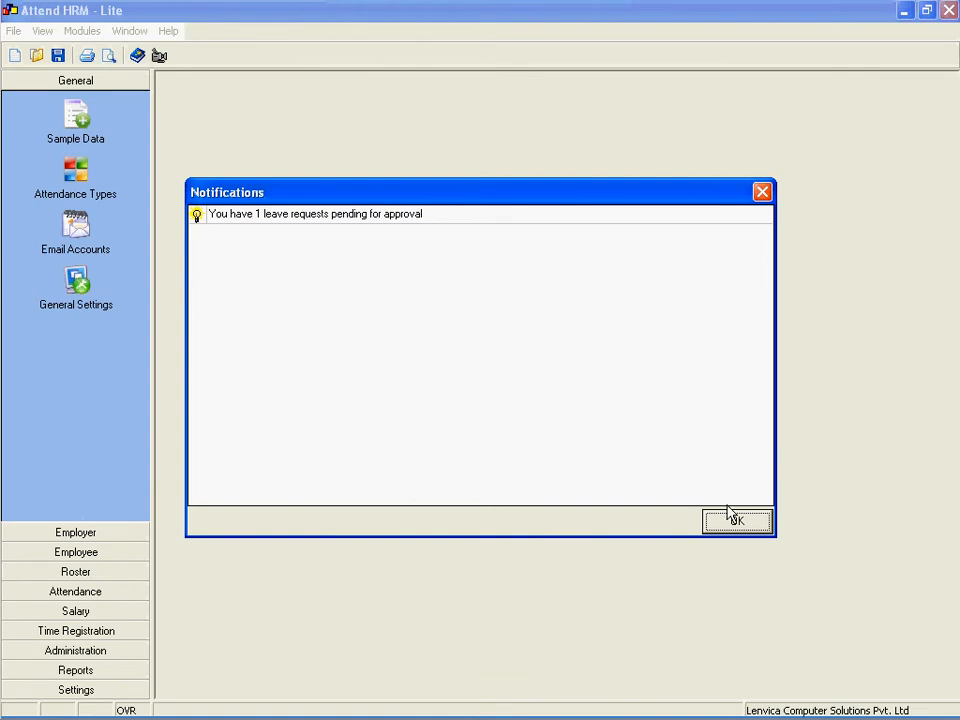
left_click(736, 520)
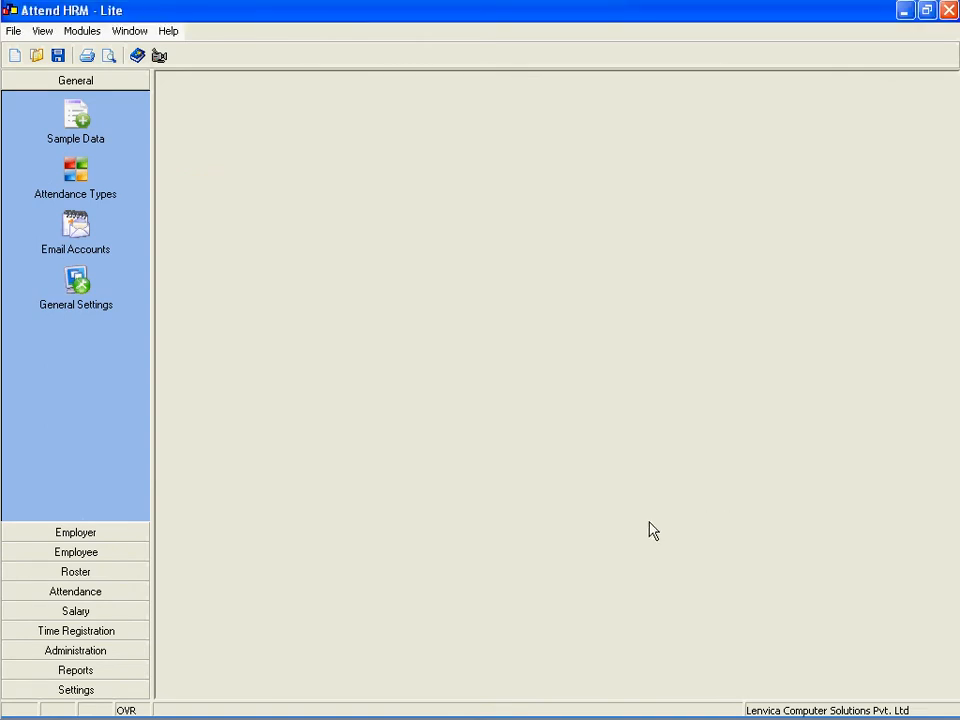
left_click(76, 160)
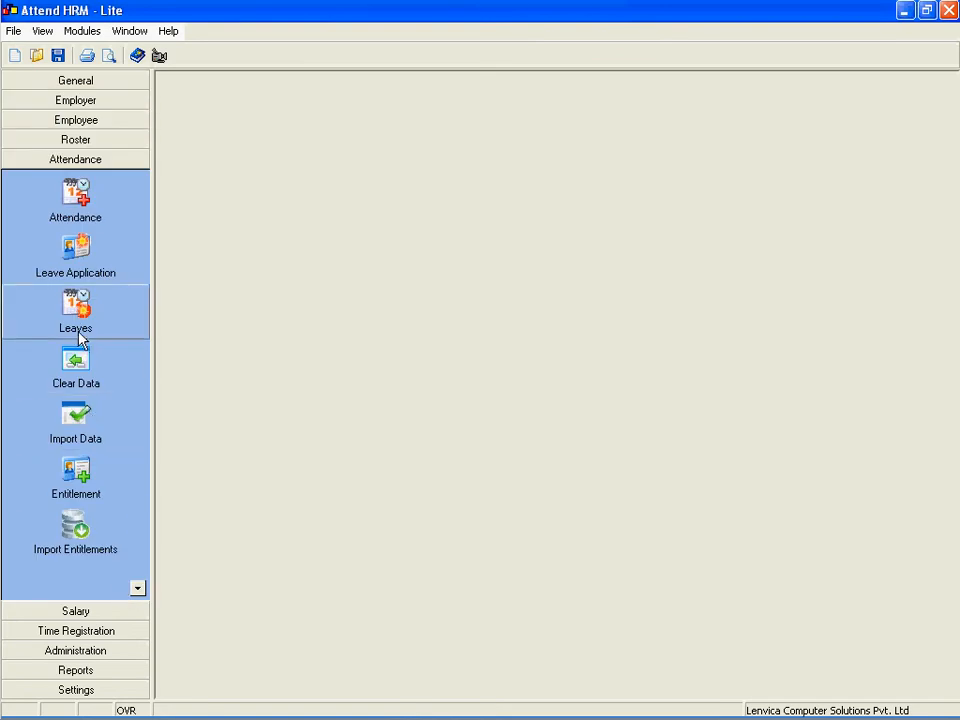
left_click(76, 310)
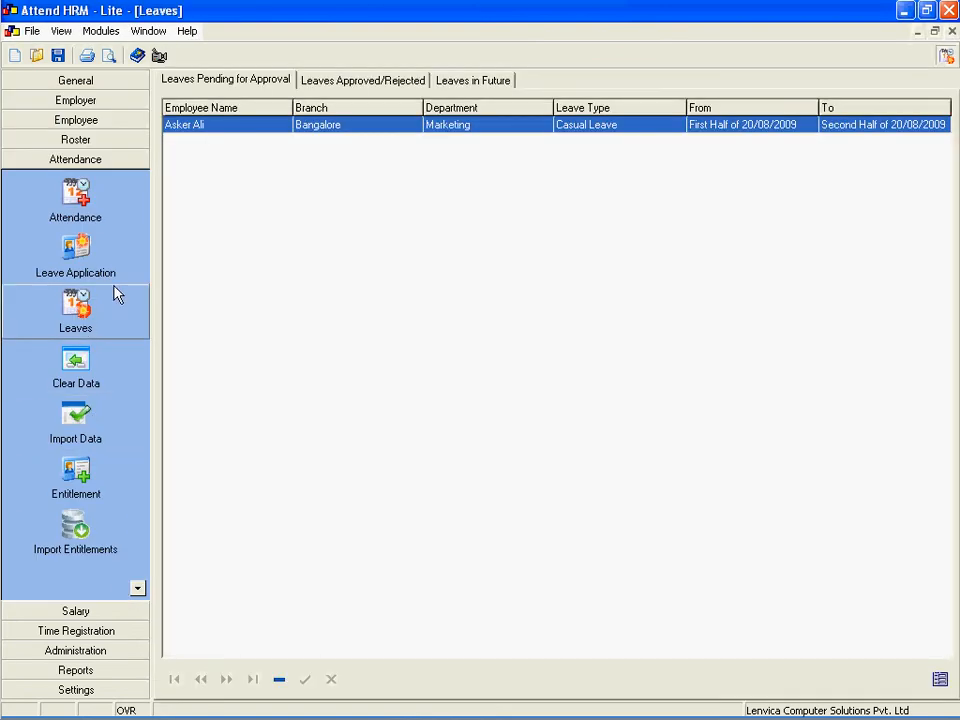
mouse_move(216, 124)
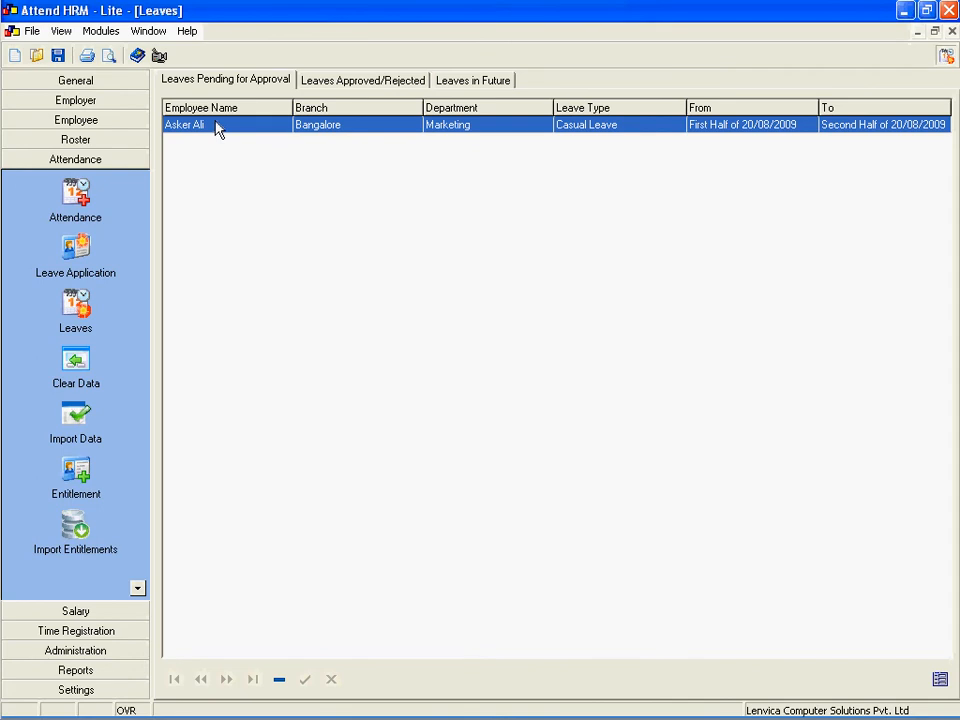
double_click(200, 124)
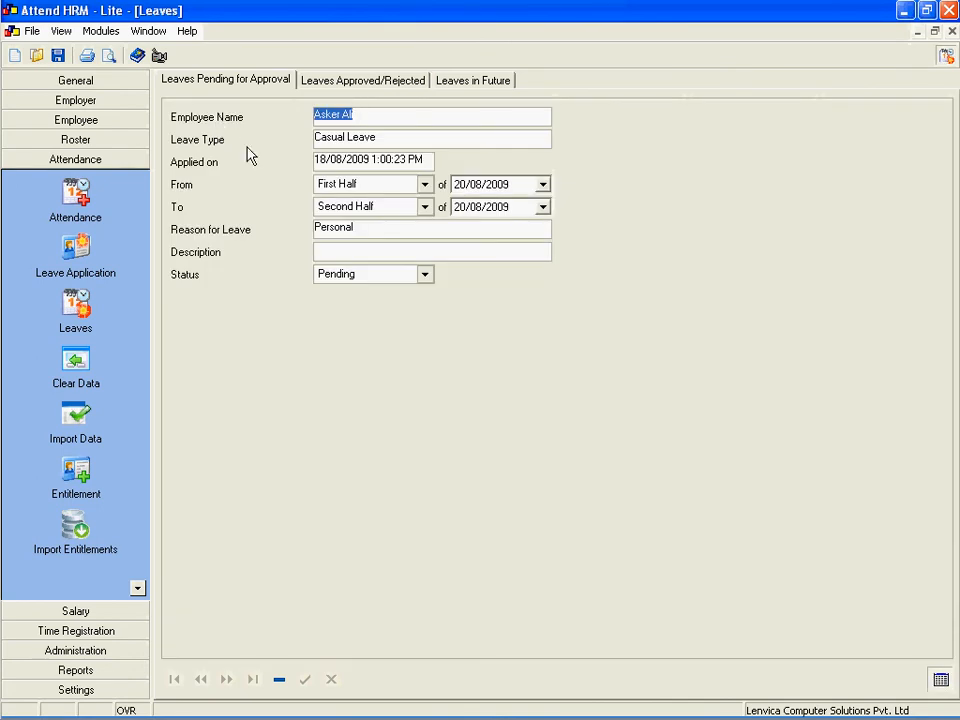
left_click(424, 272)
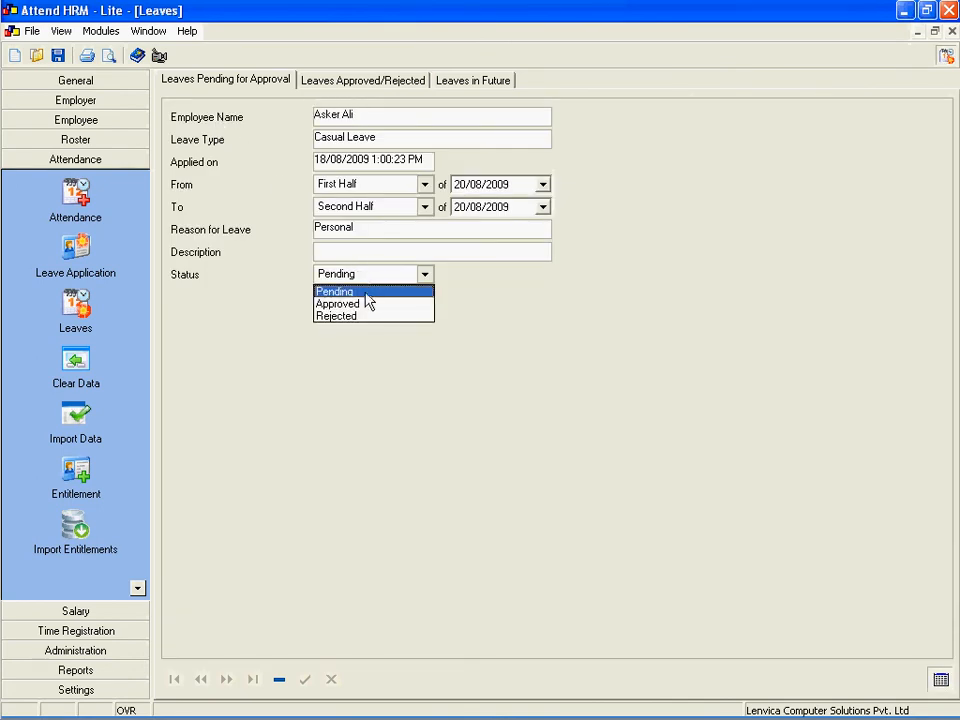
mouse_move(336, 304)
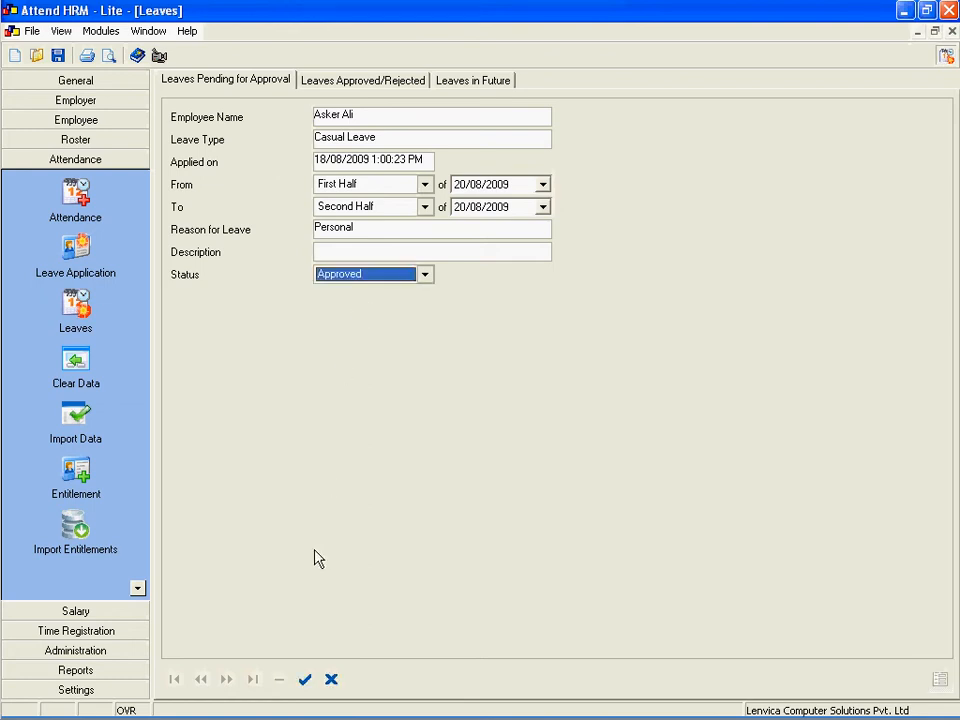
left_click(304, 680)
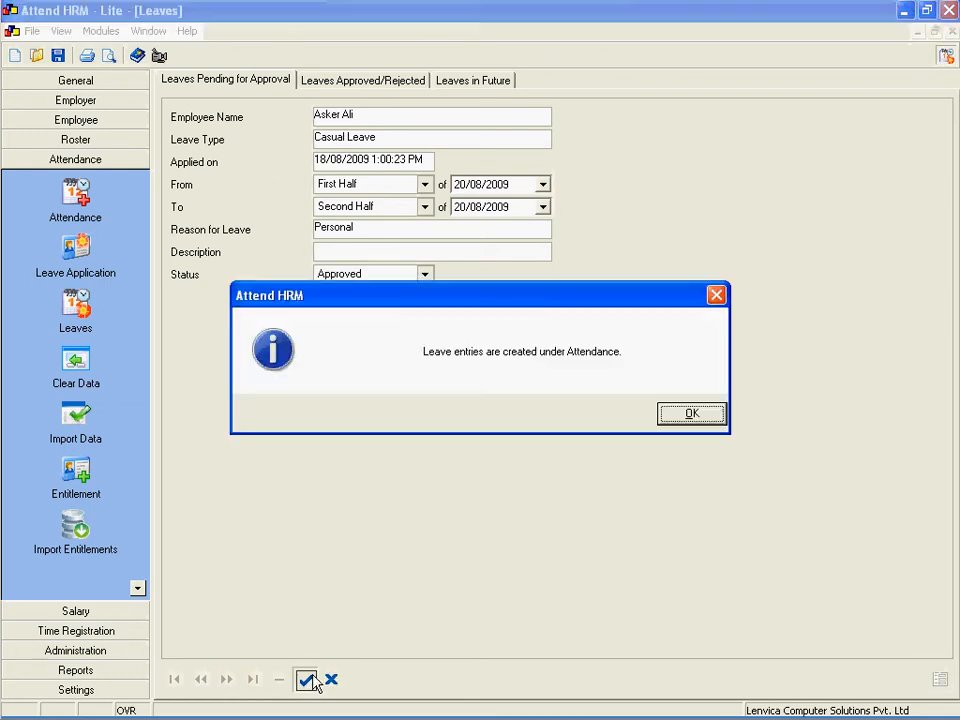
mouse_move(692, 414)
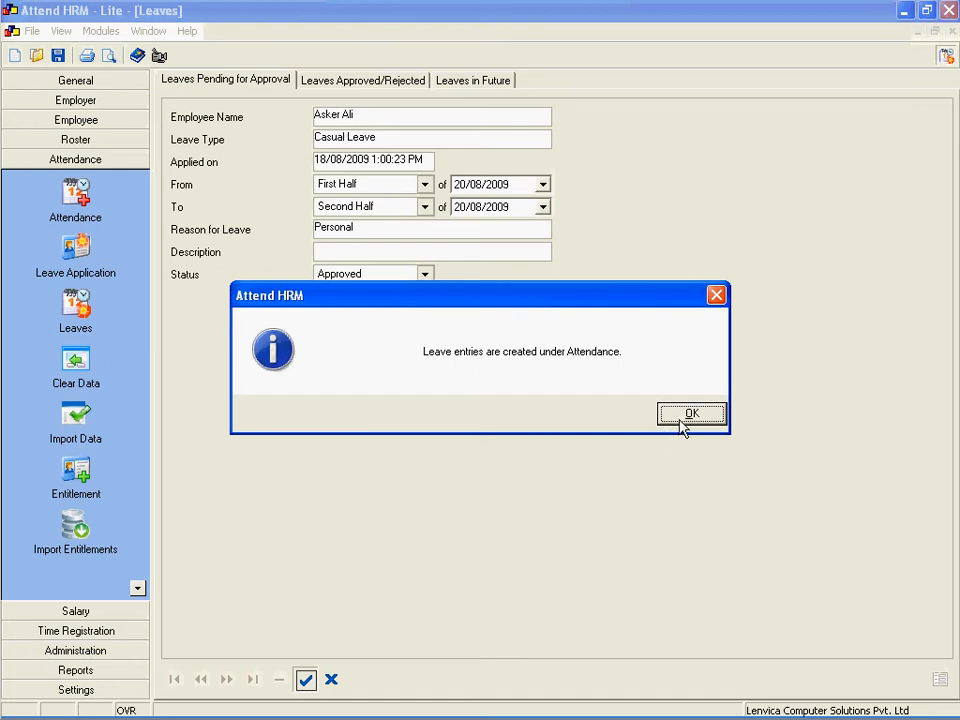
left_click(692, 412)
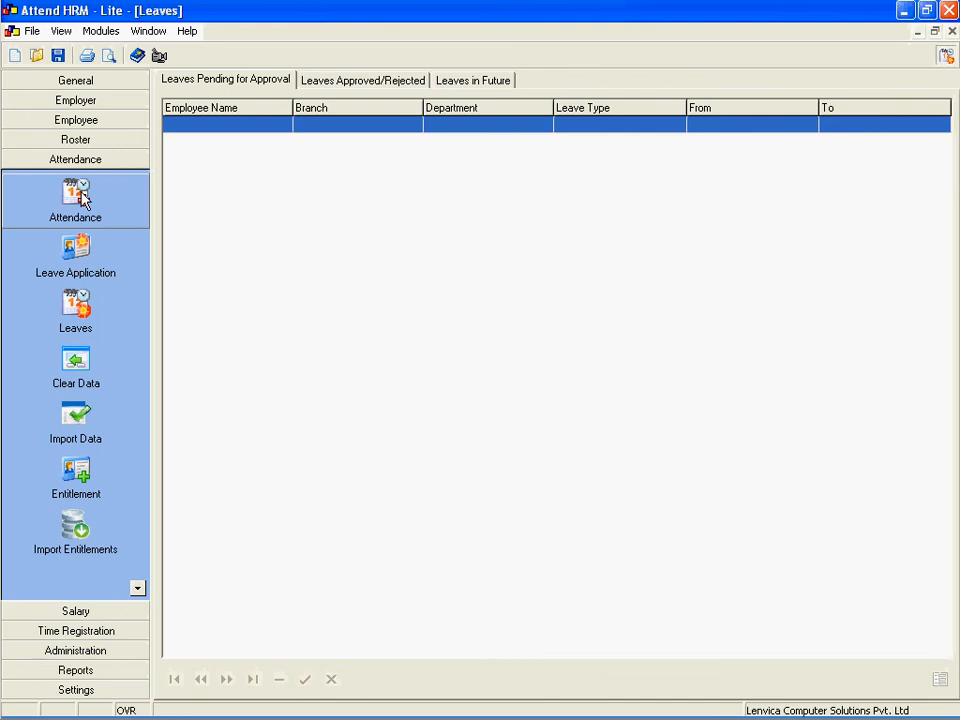
left_click(76, 200)
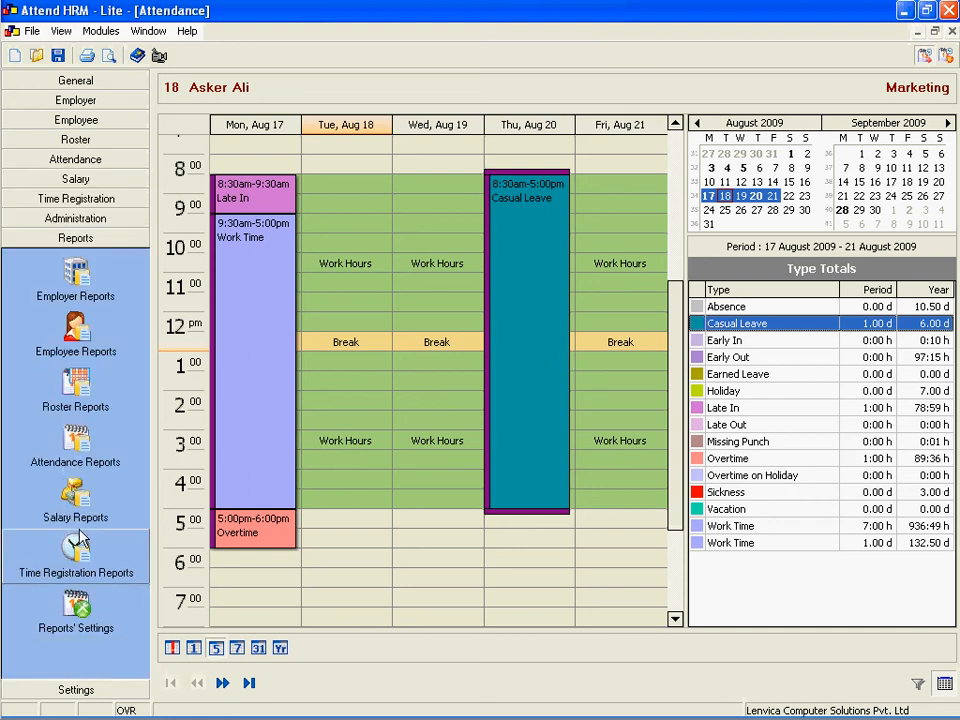
mouse_move(76, 448)
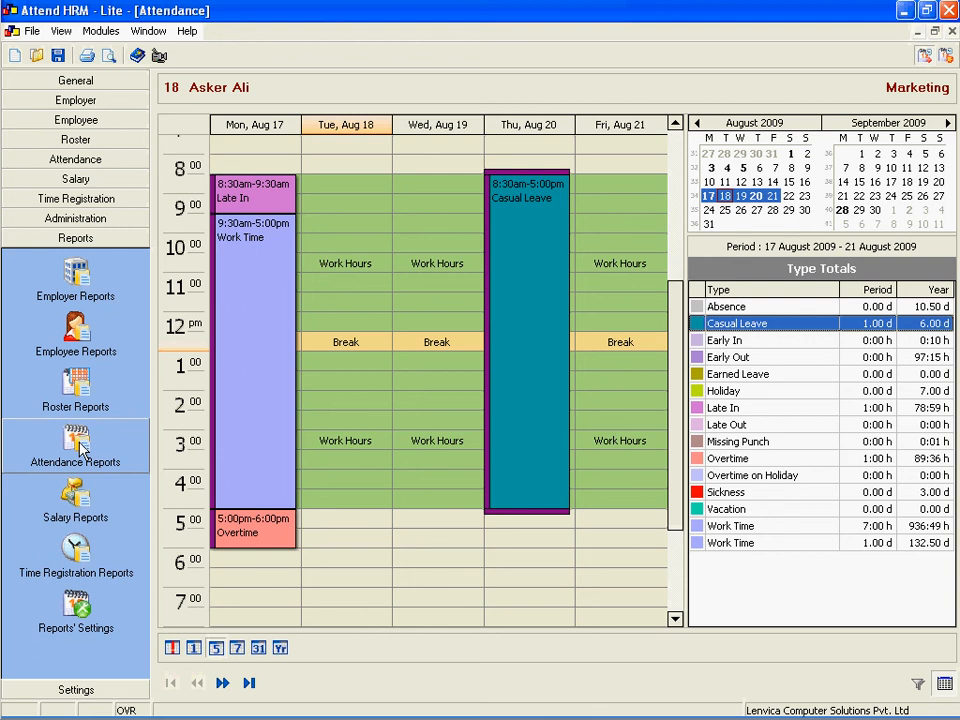
left_click(76, 444)
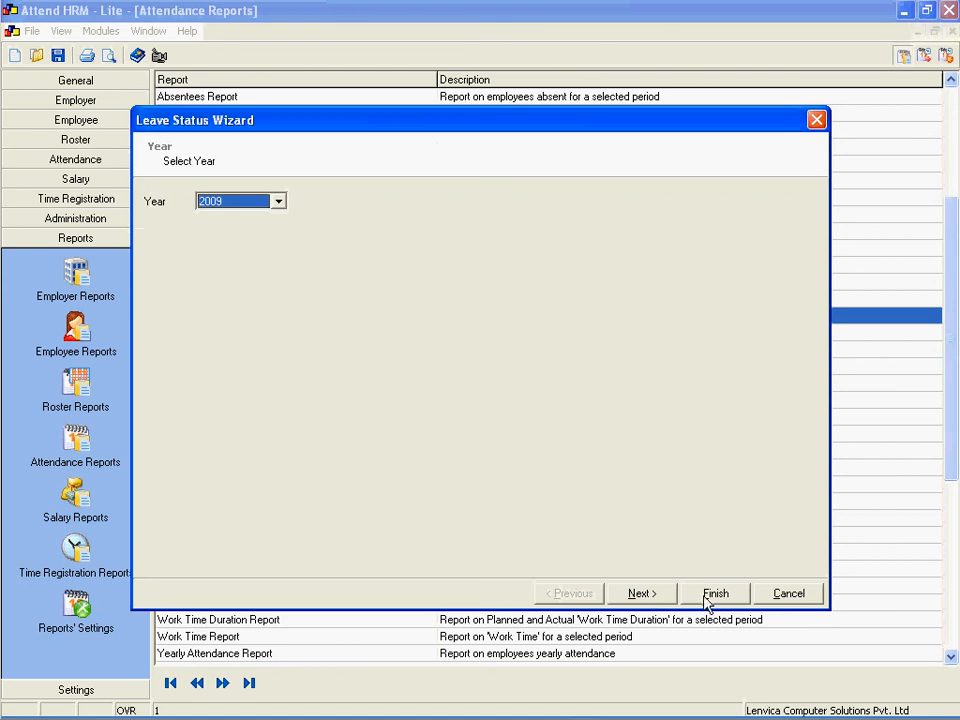
Step: Finish the Leave Status report wizard for year 2009 and display the report
left_click(716, 592)
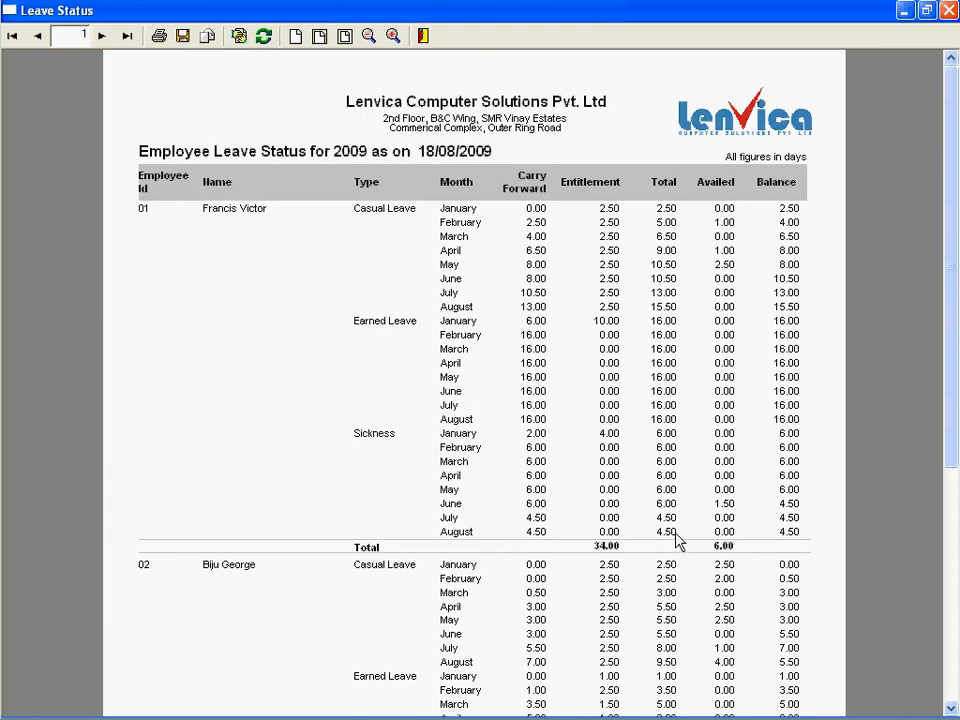
mouse_move(660, 500)
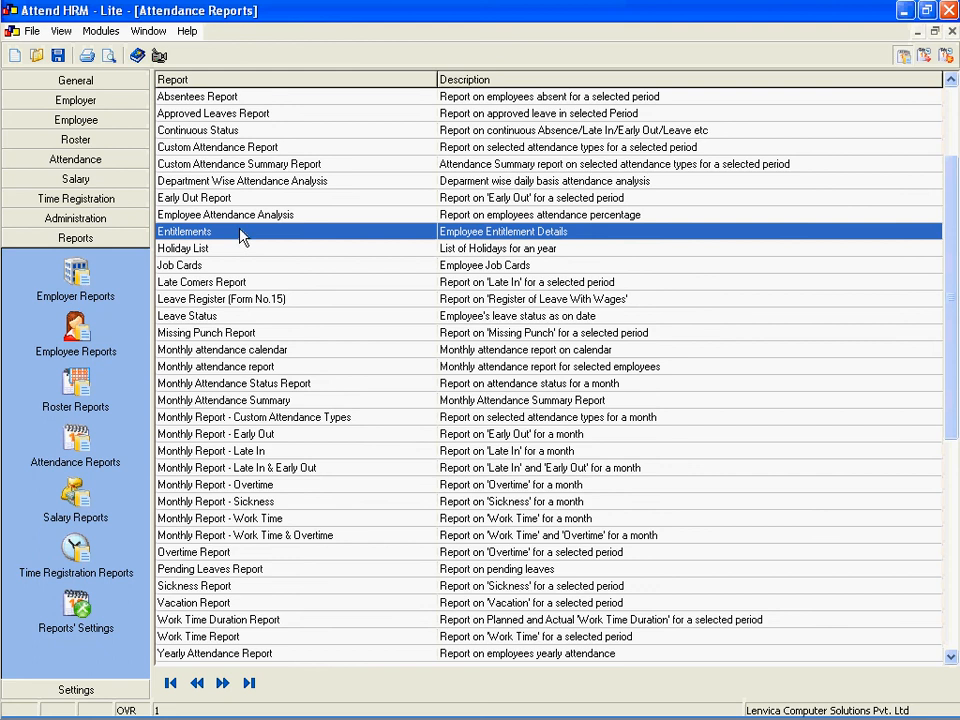
Step: Run the Entitlements report for Casual Leave in 2009 and display the Entitlement Status report
double_click(184, 232)
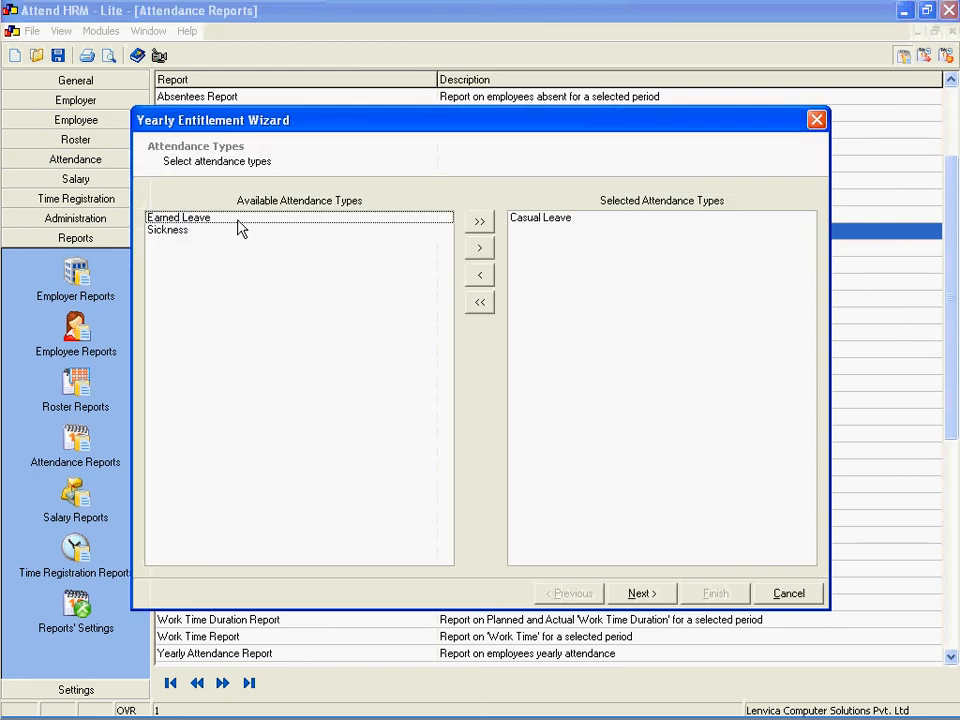
left_click(640, 592)
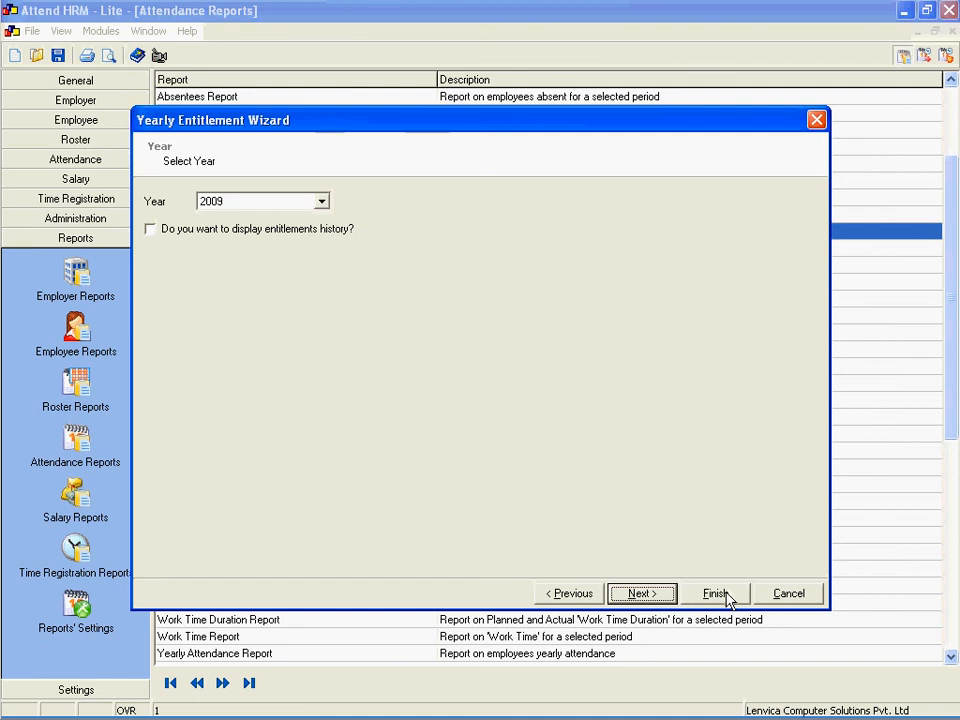
left_click(714, 592)
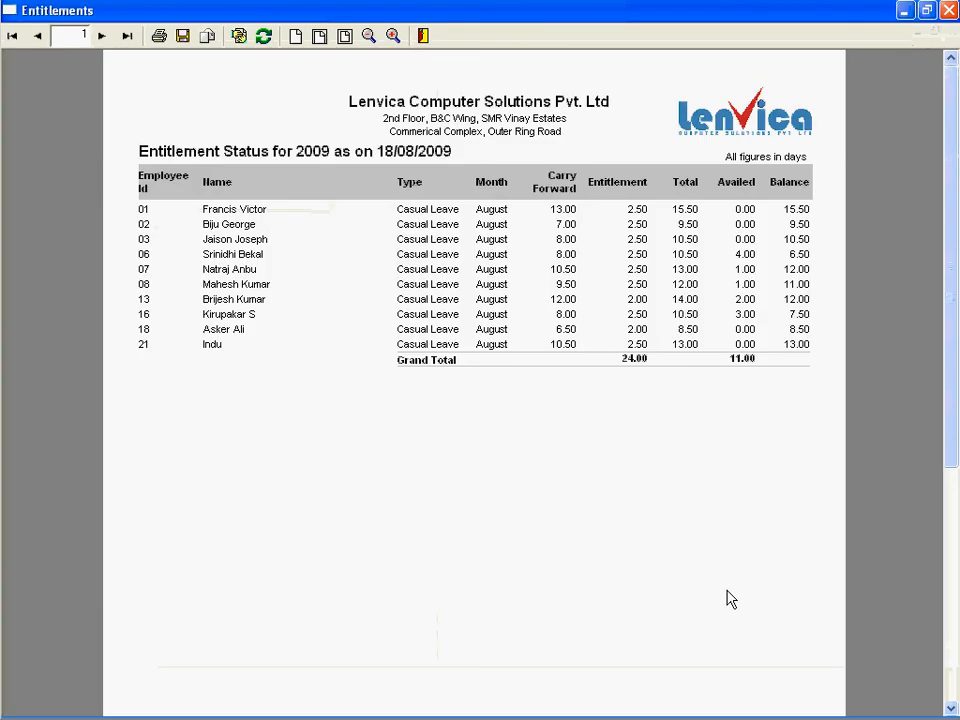